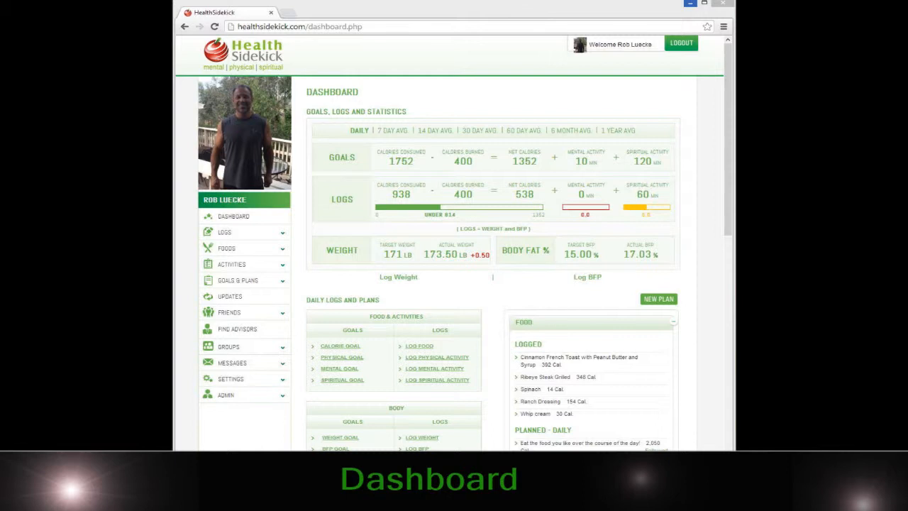
pyautogui.moveTo(456, 173)
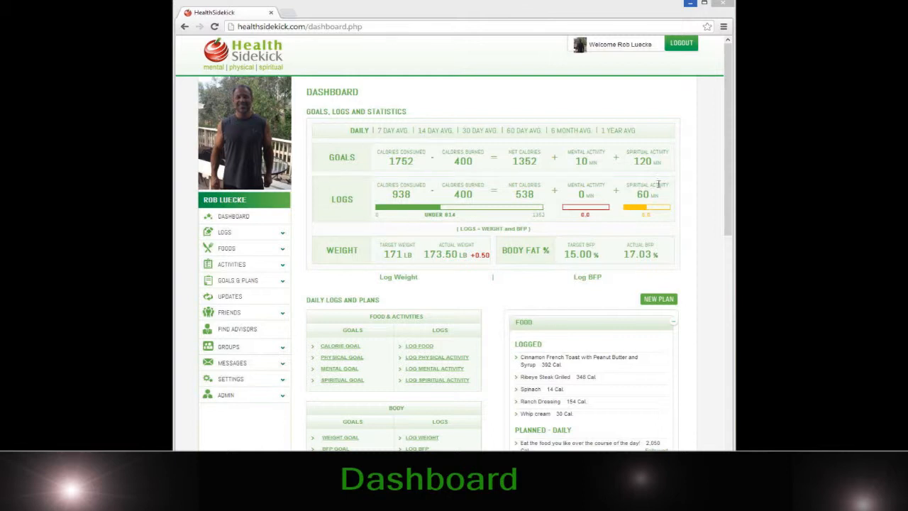
pyautogui.moveTo(413, 145)
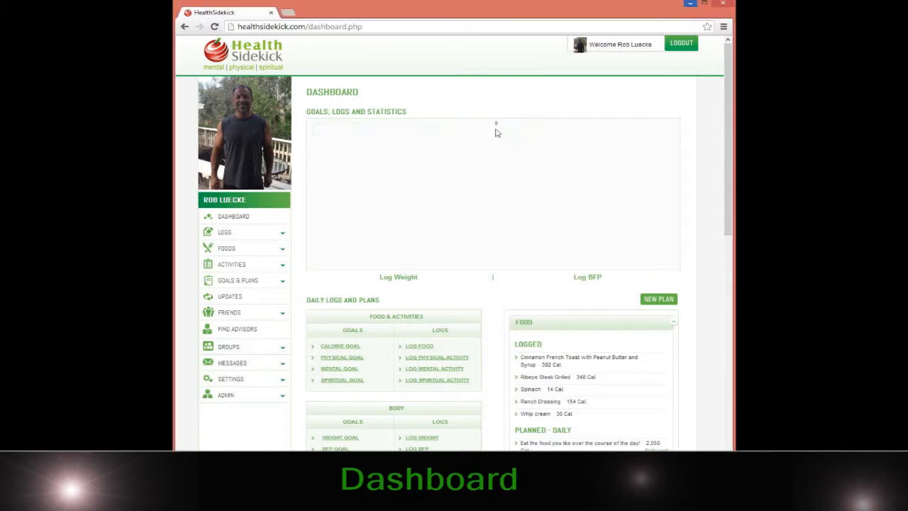
# Switch the statistics panel through 30-day averages to 60-day averages
pyautogui.click(477, 131)
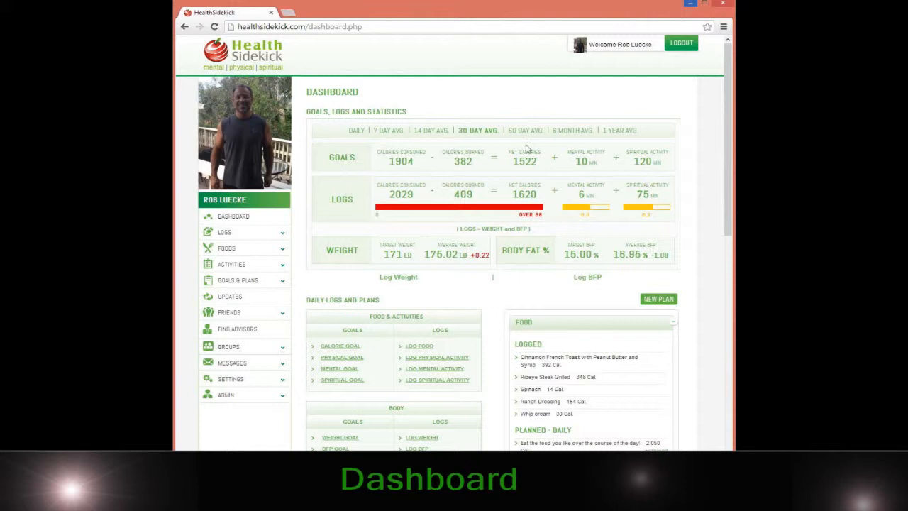
pyautogui.click(521, 131)
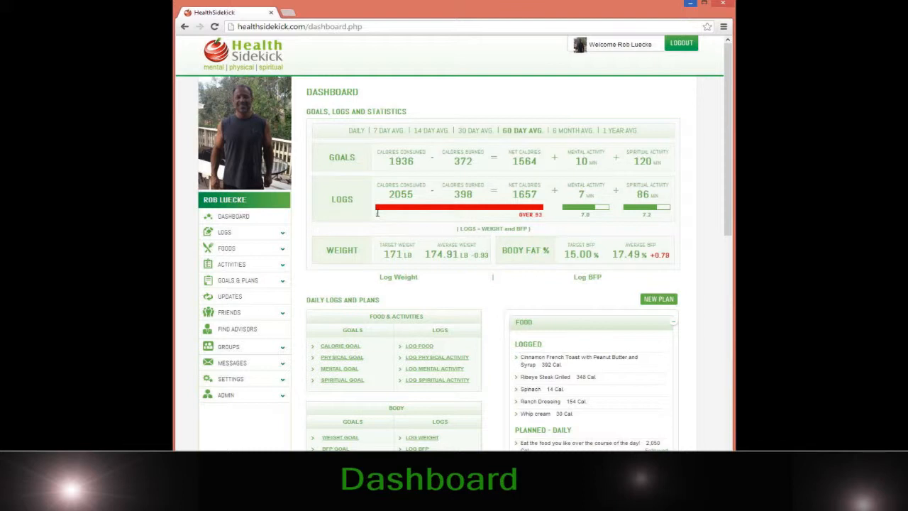
pyautogui.moveTo(683, 194)
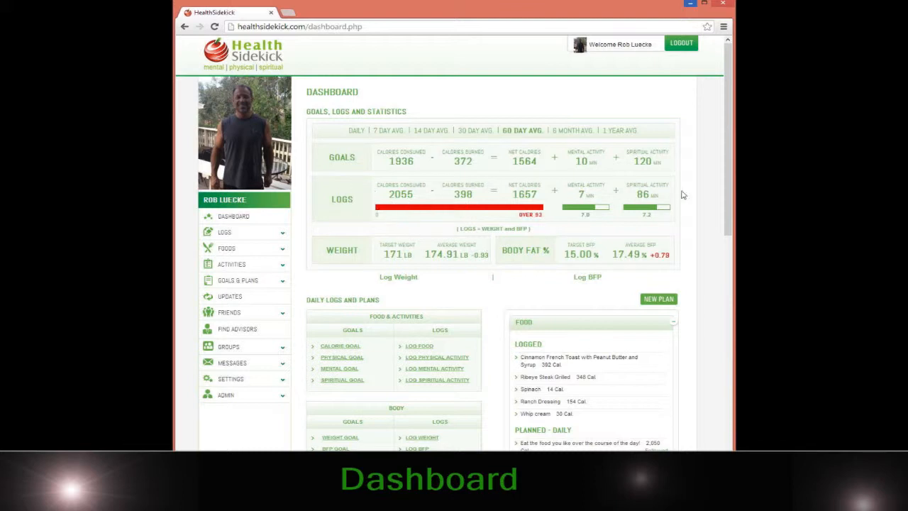
pyautogui.moveTo(435, 248)
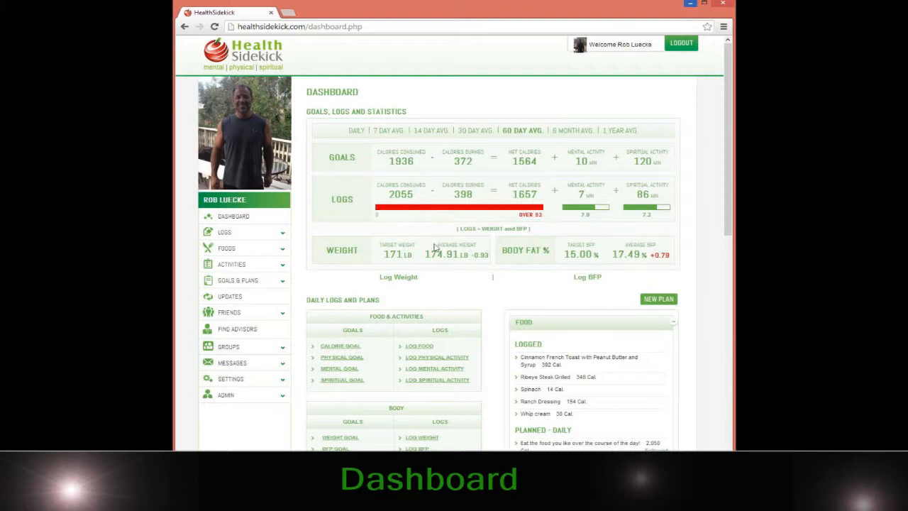
pyautogui.moveTo(581, 243)
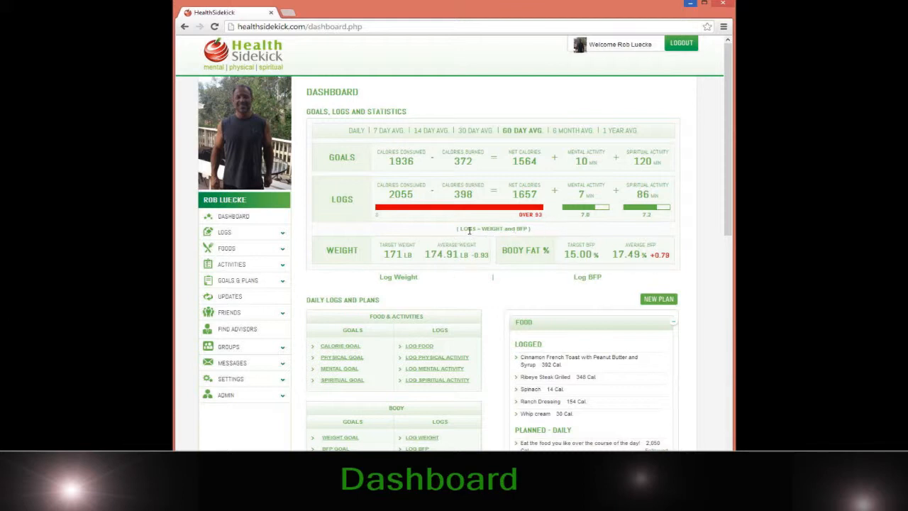
pyautogui.moveTo(362, 273)
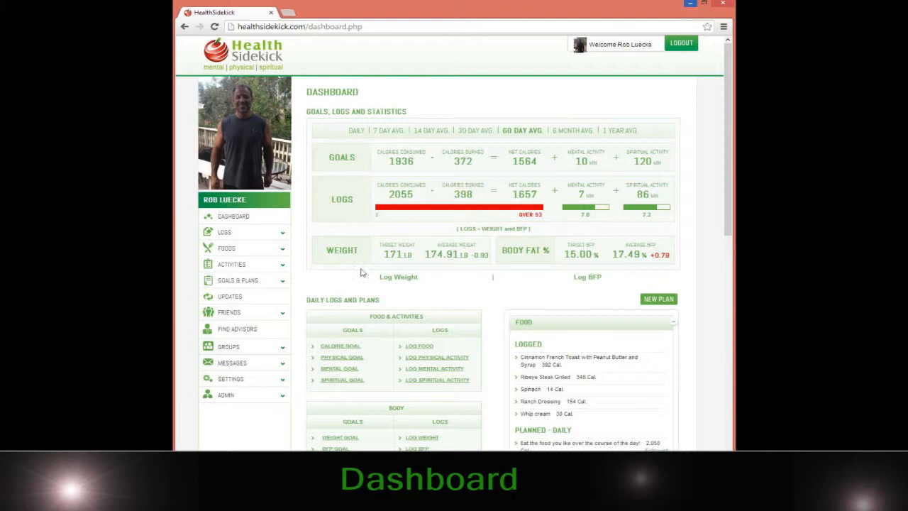
pyautogui.moveTo(677, 238)
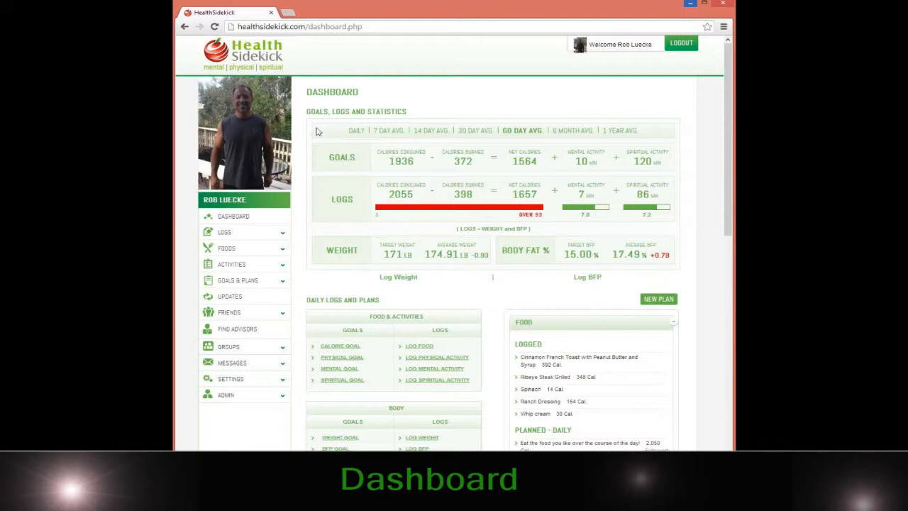
pyautogui.moveTo(369, 151)
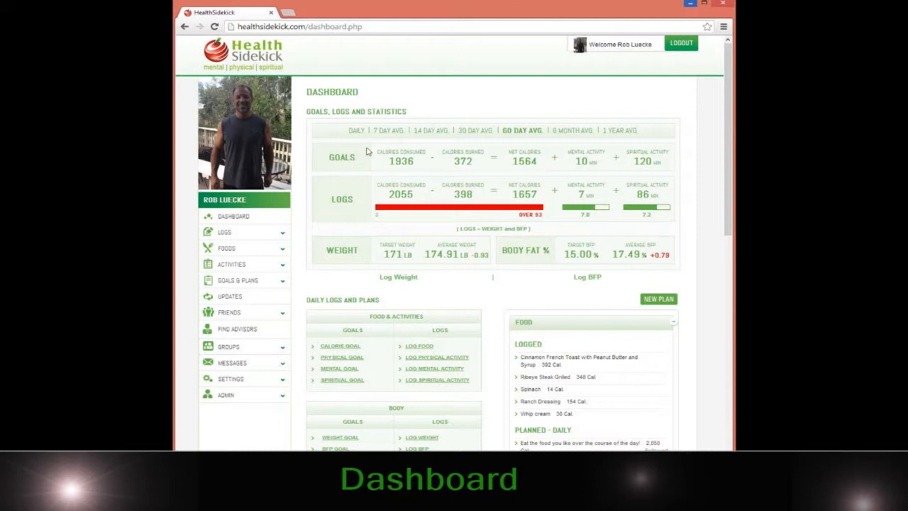
pyautogui.moveTo(404, 152)
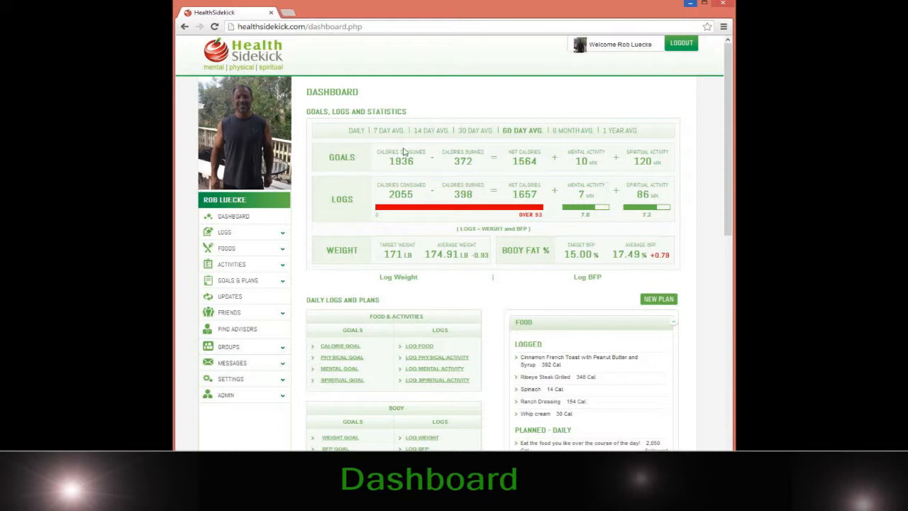
# Scroll down to the Daily Logs and Plans section listing today's logged foods
pyautogui.scroll(-3)
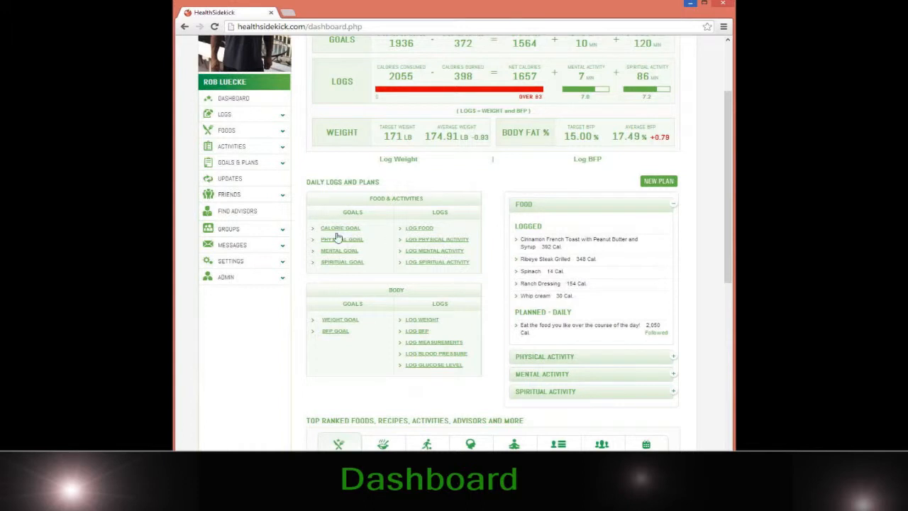
pyautogui.moveTo(354, 254)
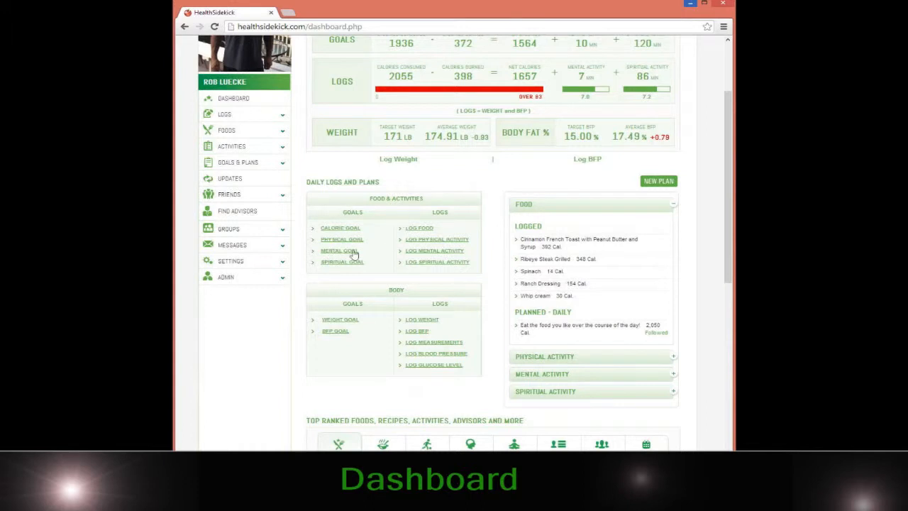
pyautogui.moveTo(338, 249)
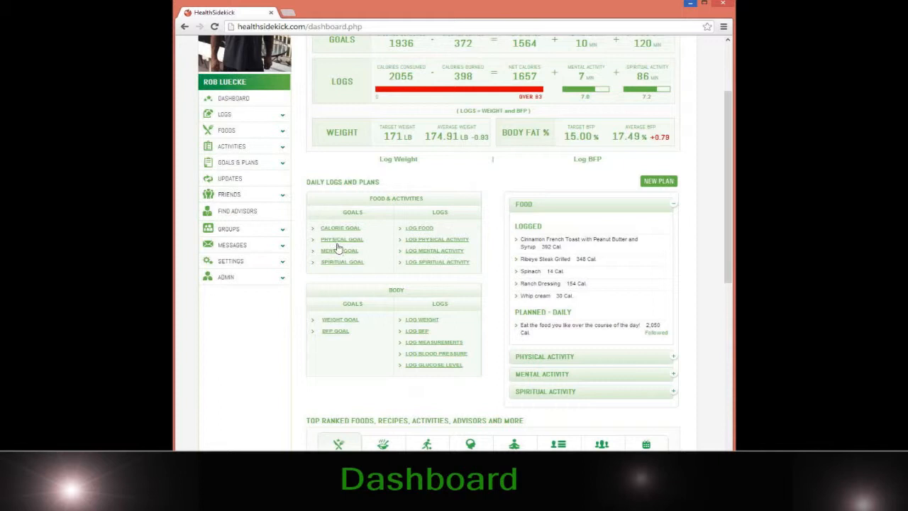
pyautogui.moveTo(423, 241)
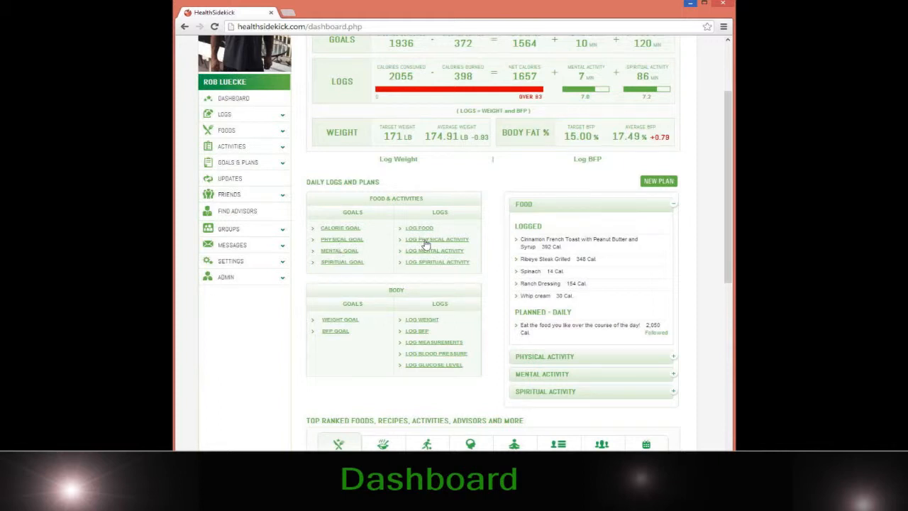
pyautogui.moveTo(430, 275)
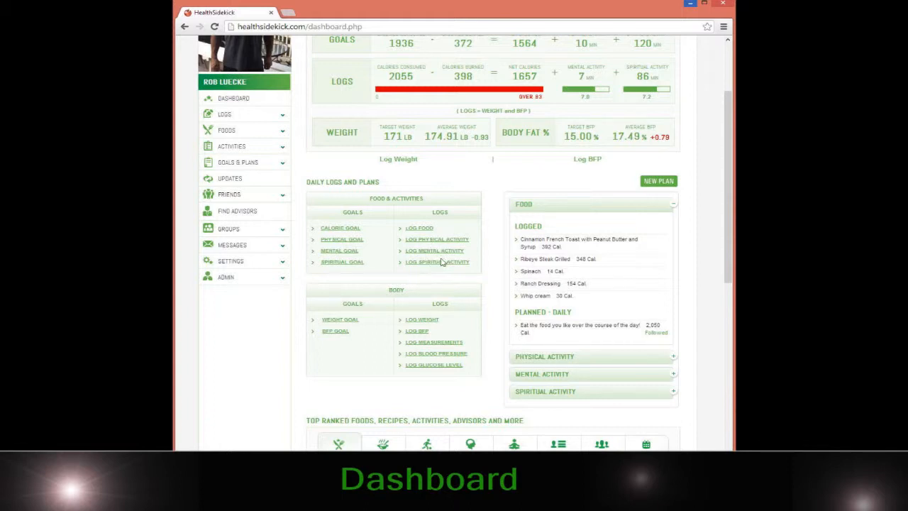
pyautogui.moveTo(602, 199)
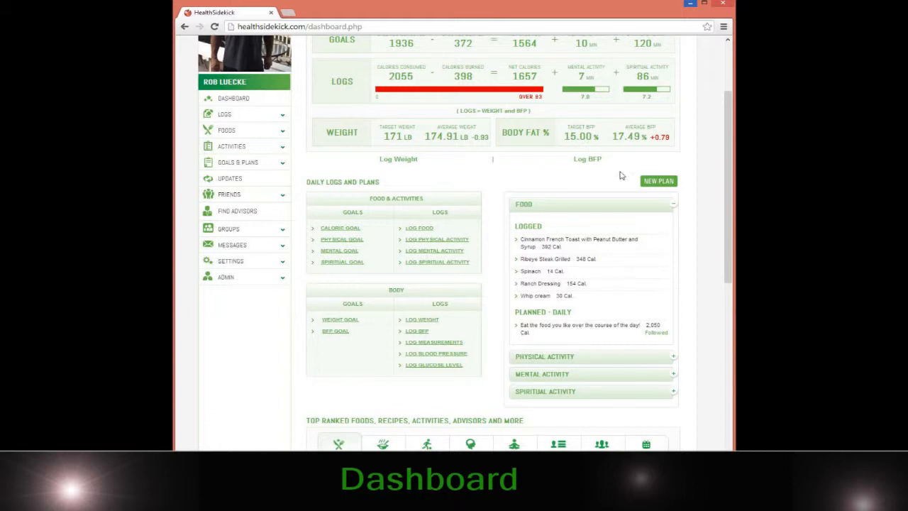
pyautogui.moveTo(541, 338)
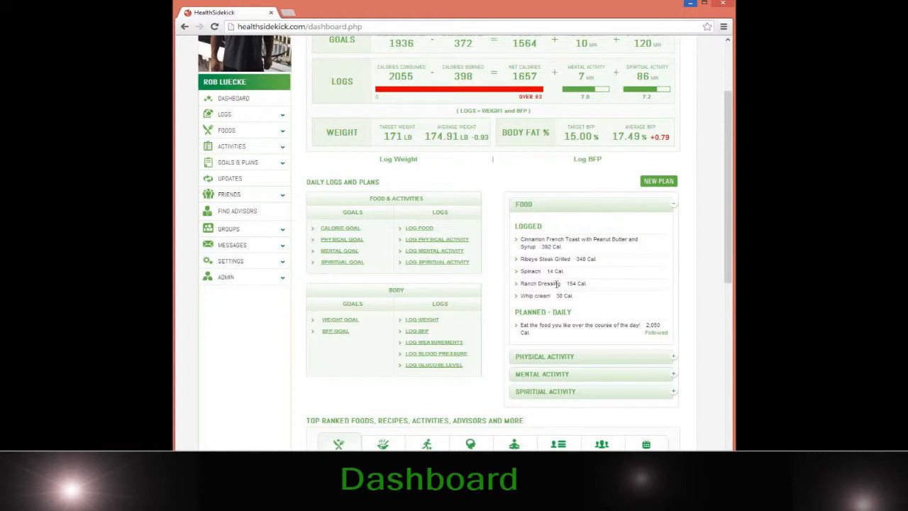
# Scroll down to the Top Ranked Foods table with servings, nutrition and rankings
pyautogui.scroll(-3)
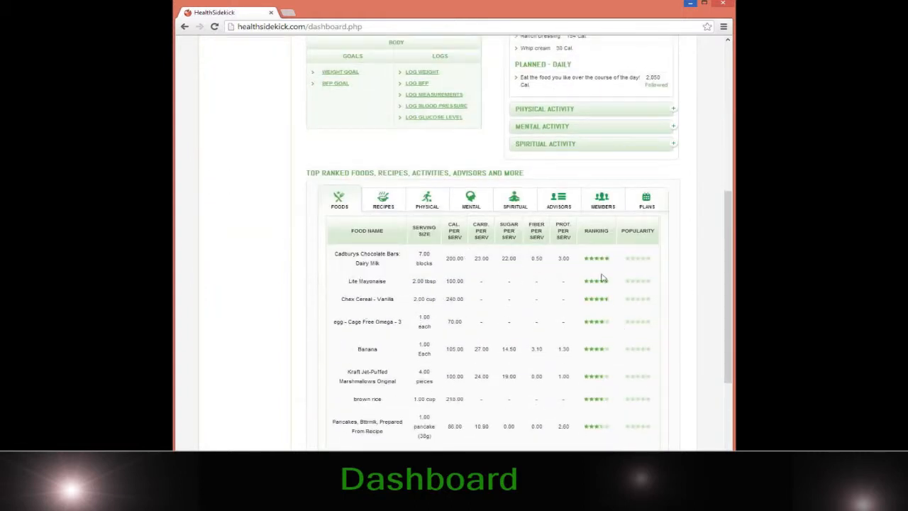
pyautogui.moveTo(373, 182)
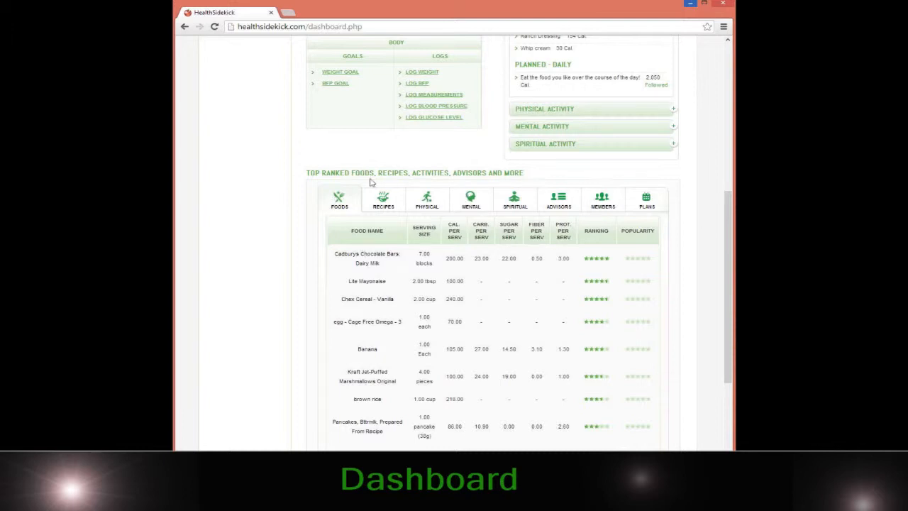
pyautogui.moveTo(406, 208)
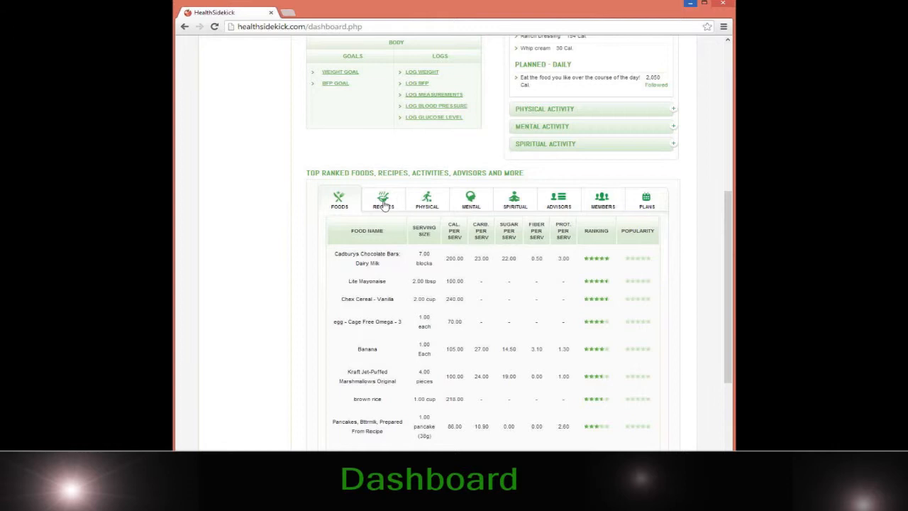
pyautogui.moveTo(385, 202)
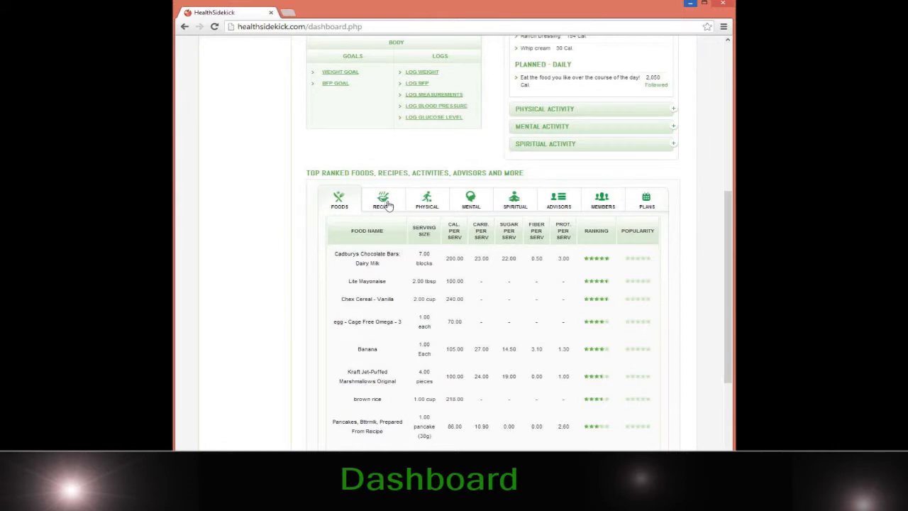
pyautogui.moveTo(575, 280)
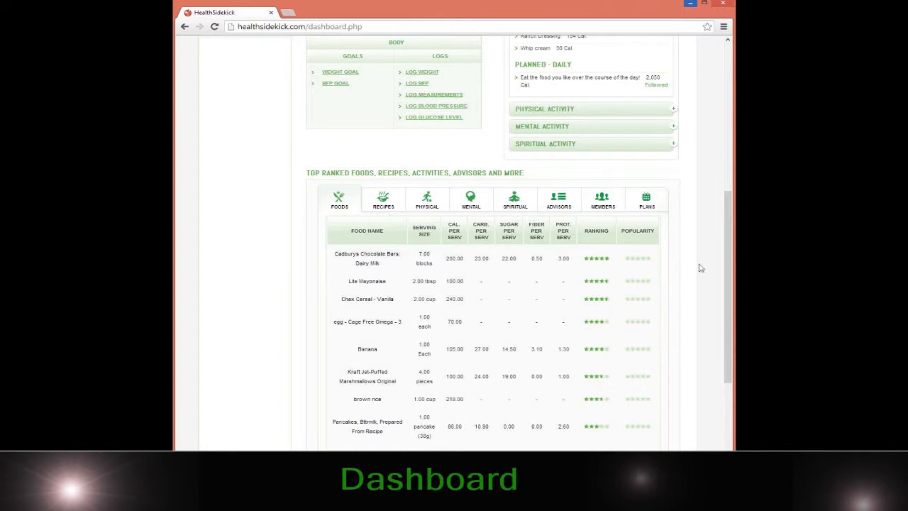
# Switch the Top Ranked table to the Recipes tab
pyautogui.click(383, 199)
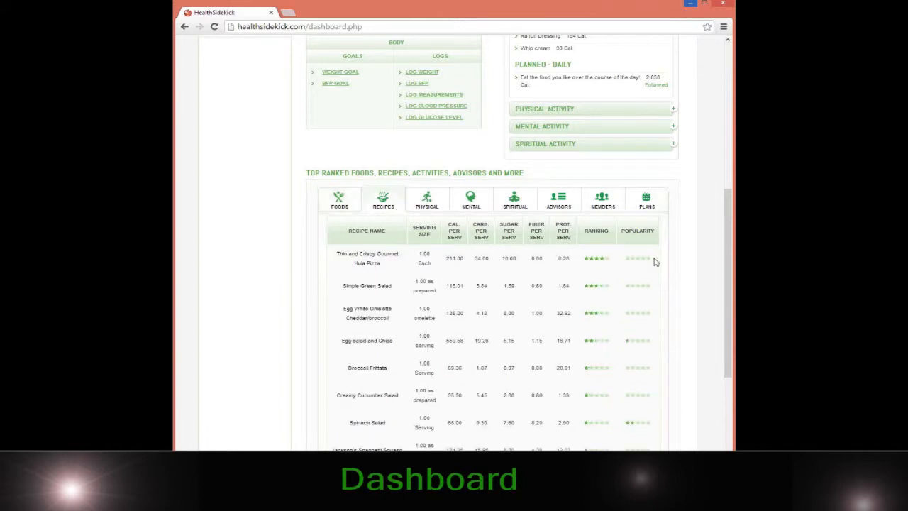
pyautogui.moveTo(426, 236)
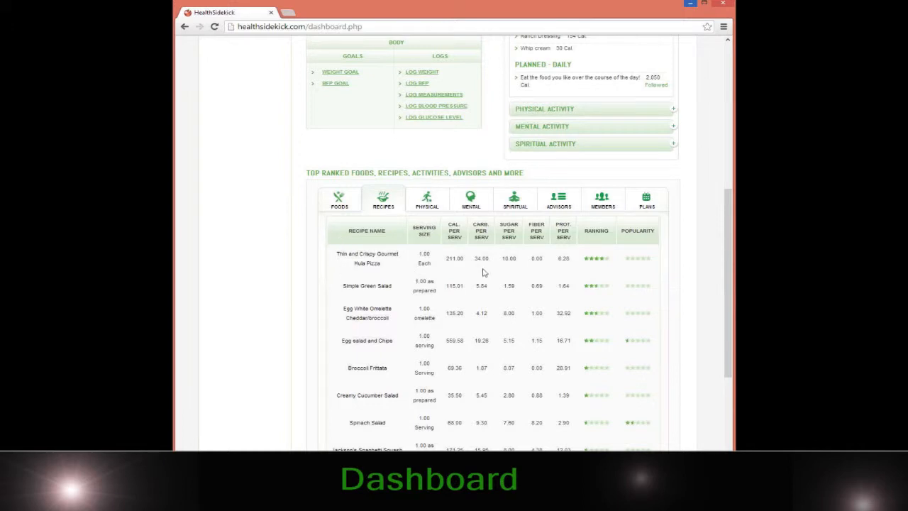
pyautogui.moveTo(497, 225)
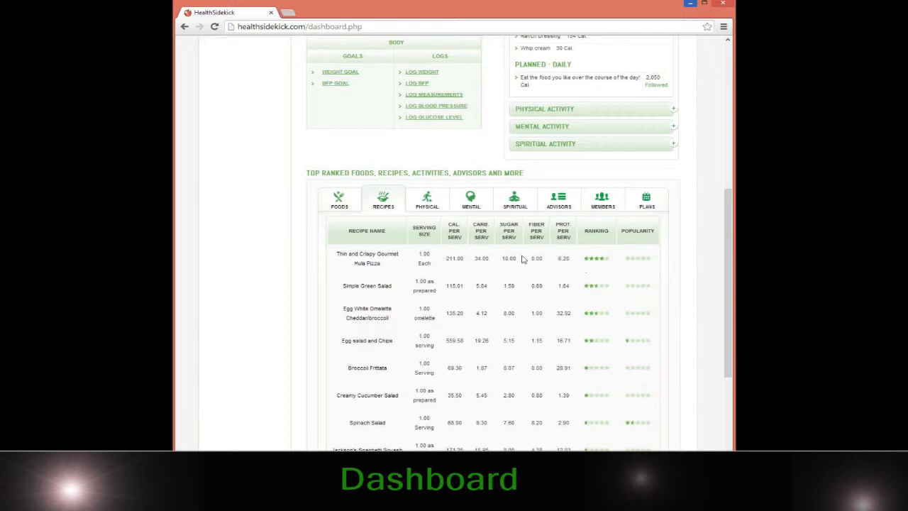
pyautogui.moveTo(368, 252)
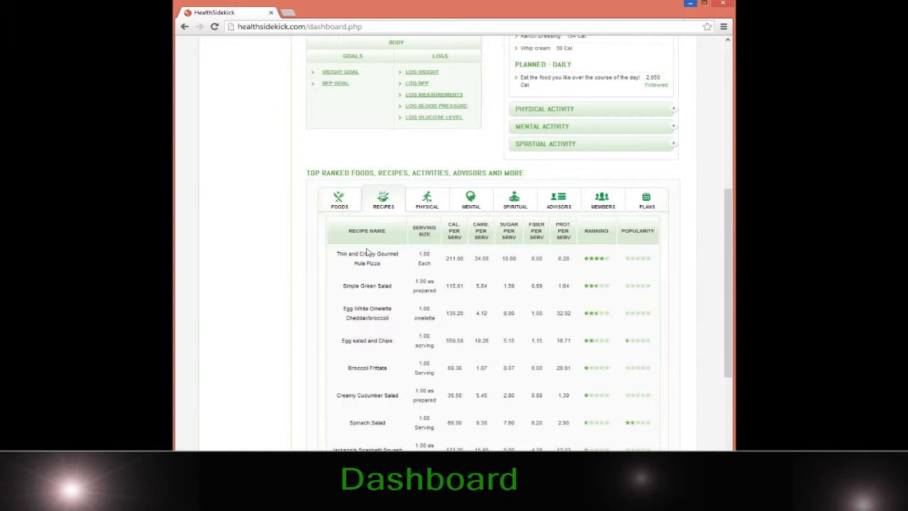
pyautogui.moveTo(276, 268)
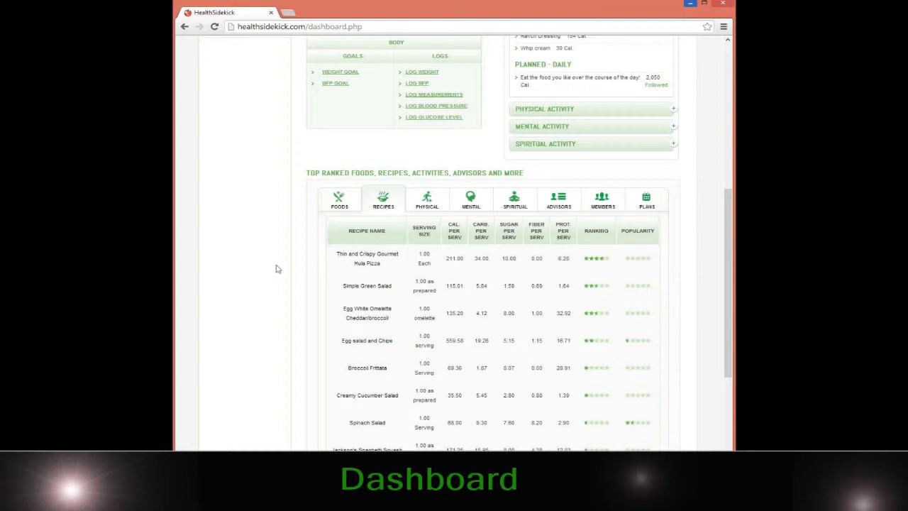
pyautogui.moveTo(474, 259)
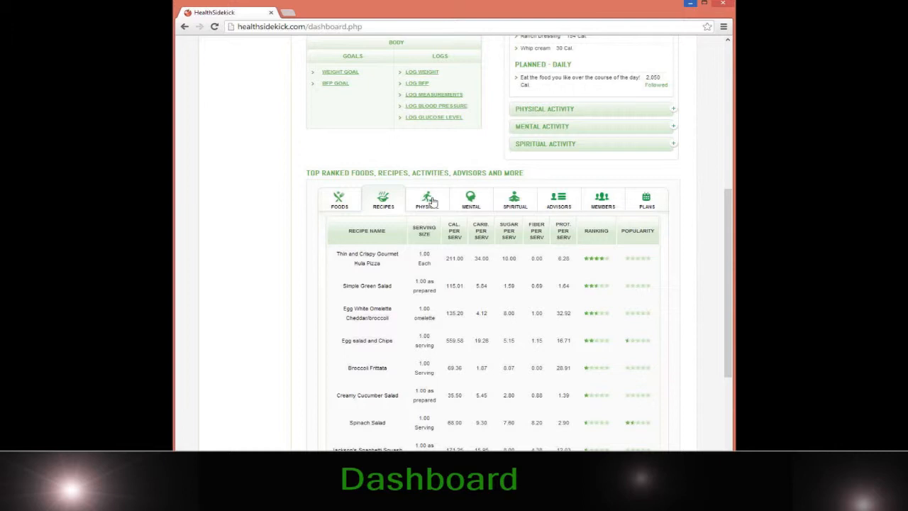
pyautogui.moveTo(382, 244)
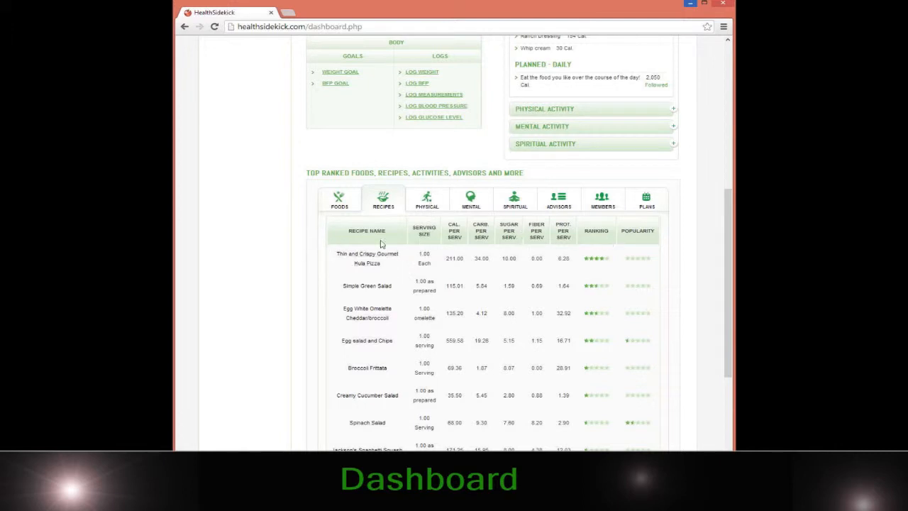
pyautogui.moveTo(333, 250)
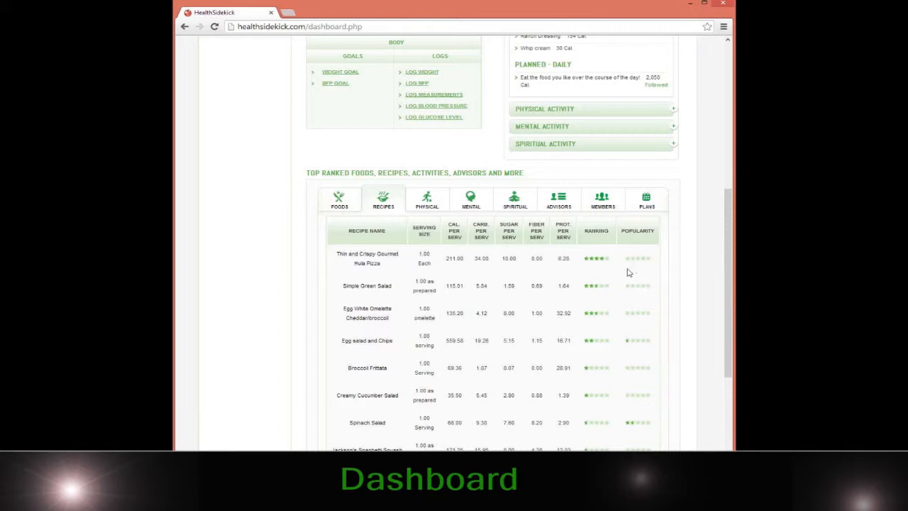
pyautogui.moveTo(440, 273)
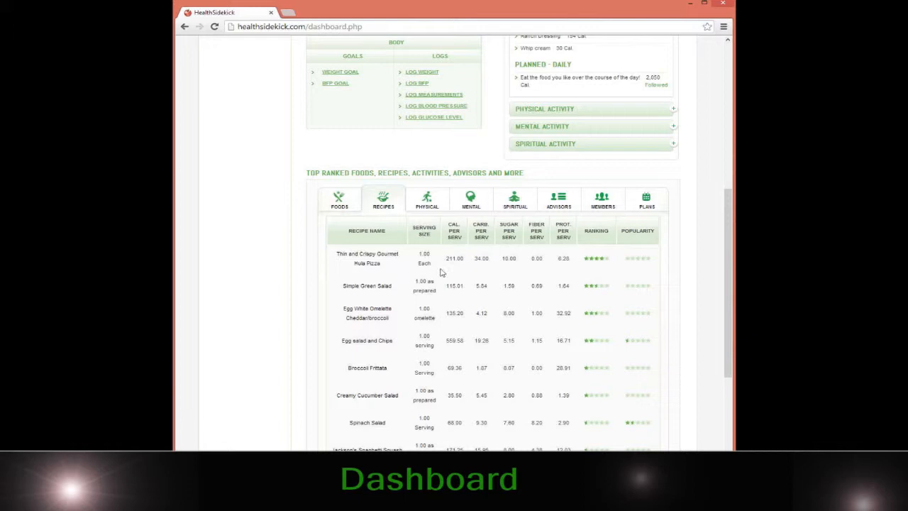
pyautogui.moveTo(634, 269)
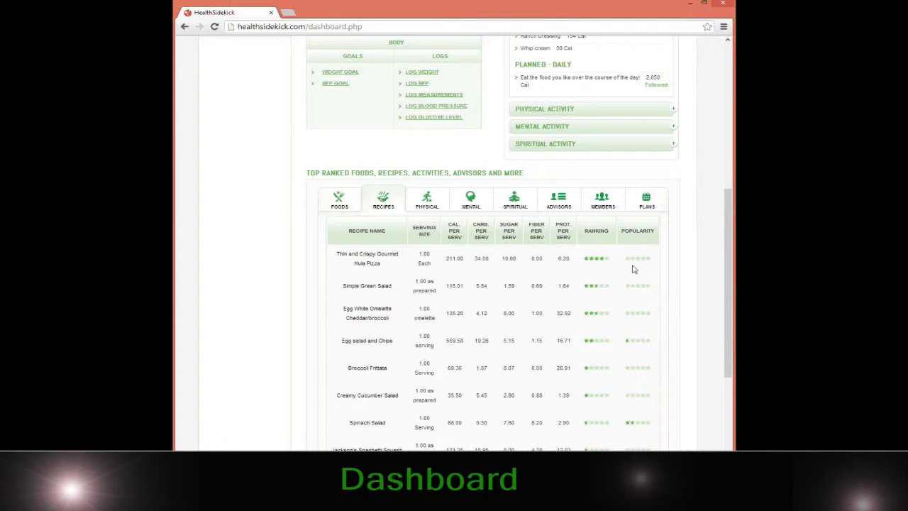
pyautogui.moveTo(633, 276)
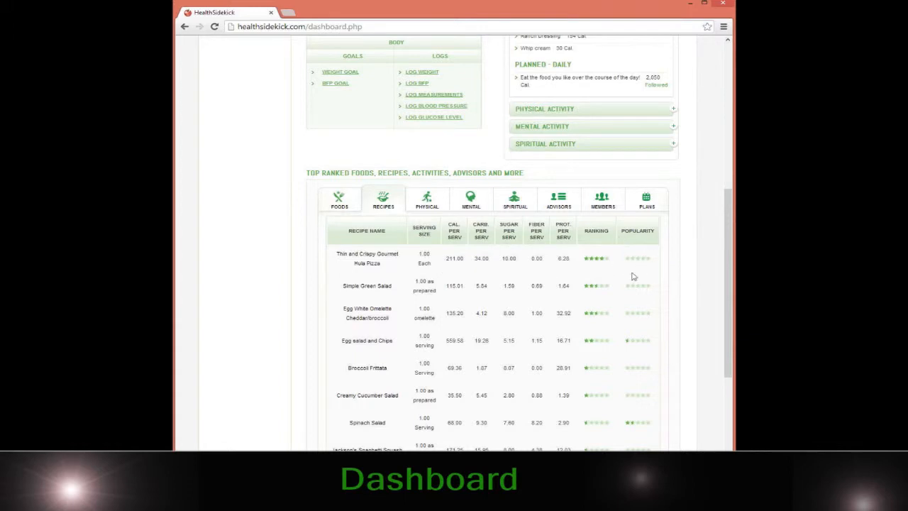
pyautogui.moveTo(685, 272)
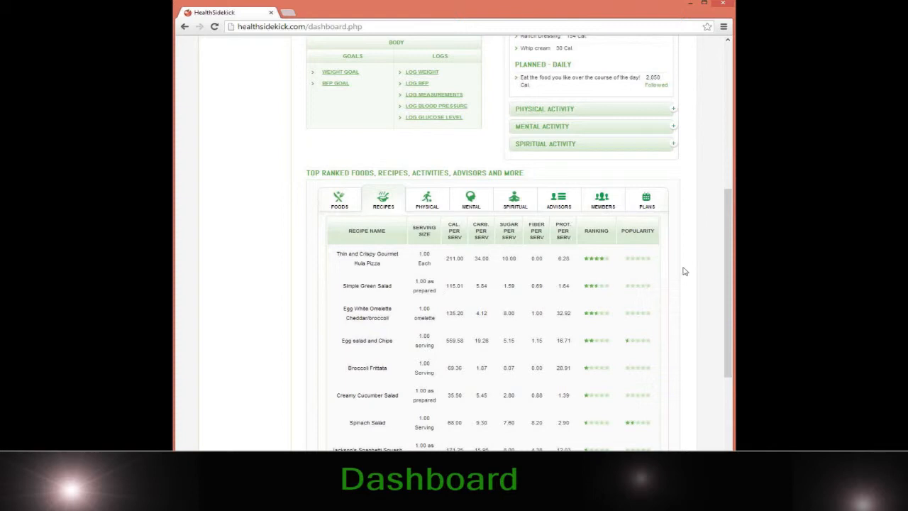
pyautogui.moveTo(309, 257)
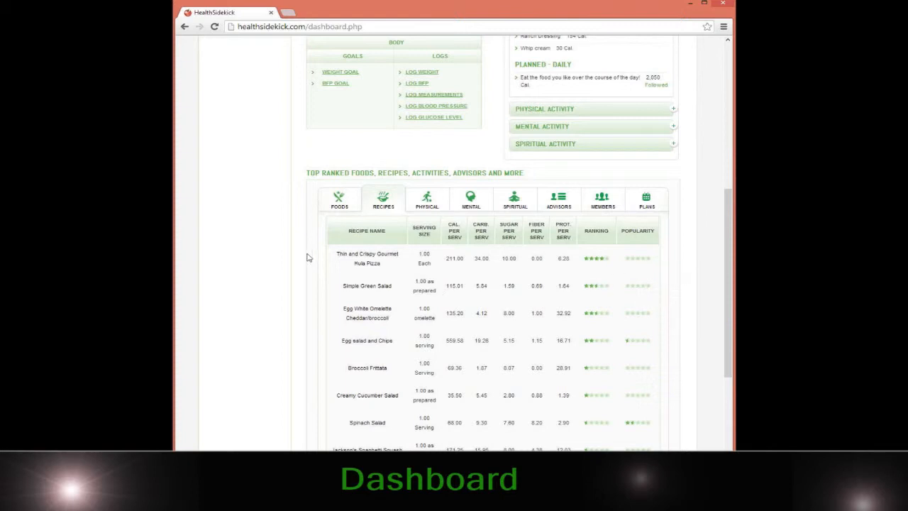
# Switch the Top Ranked table to the Physical tab to list activities
pyautogui.click(426, 199)
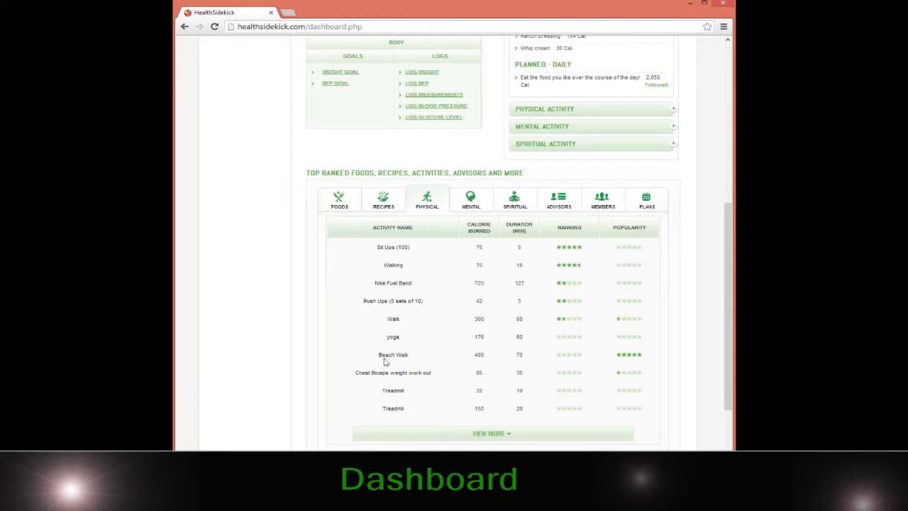
pyautogui.moveTo(415, 358)
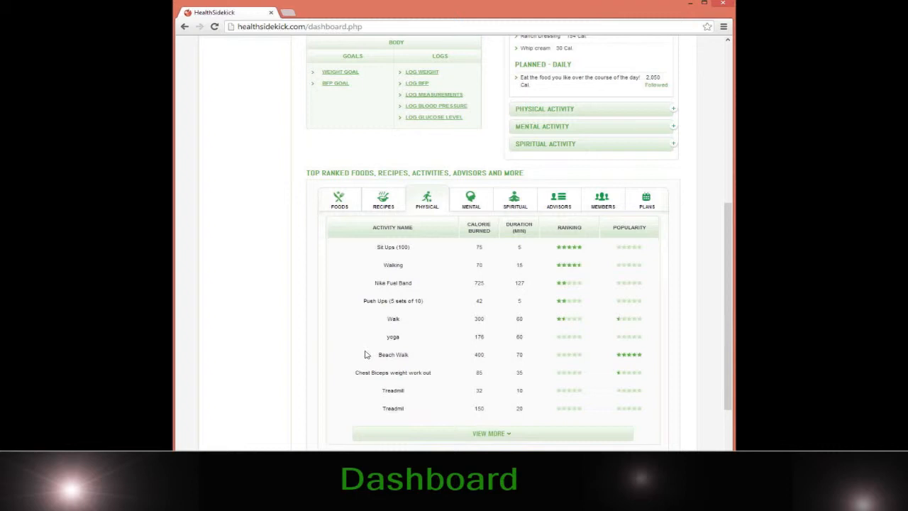
pyautogui.moveTo(443, 358)
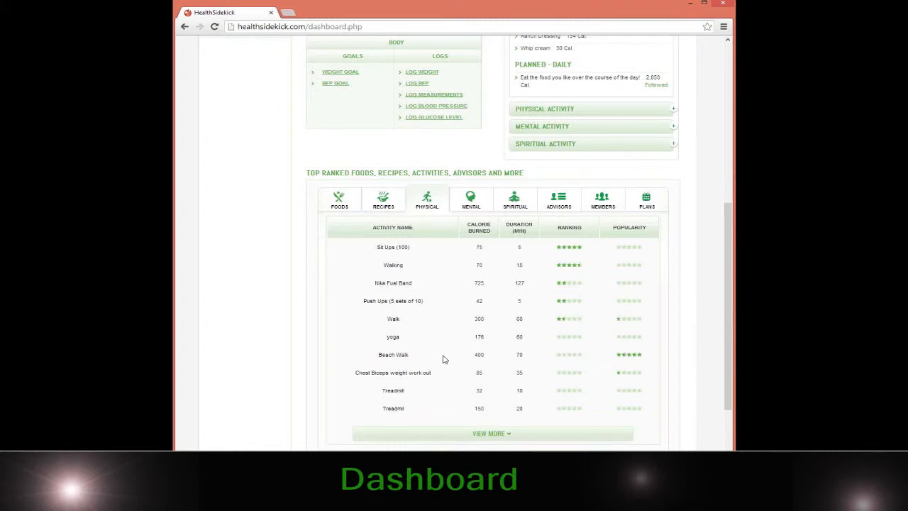
pyautogui.moveTo(497, 317)
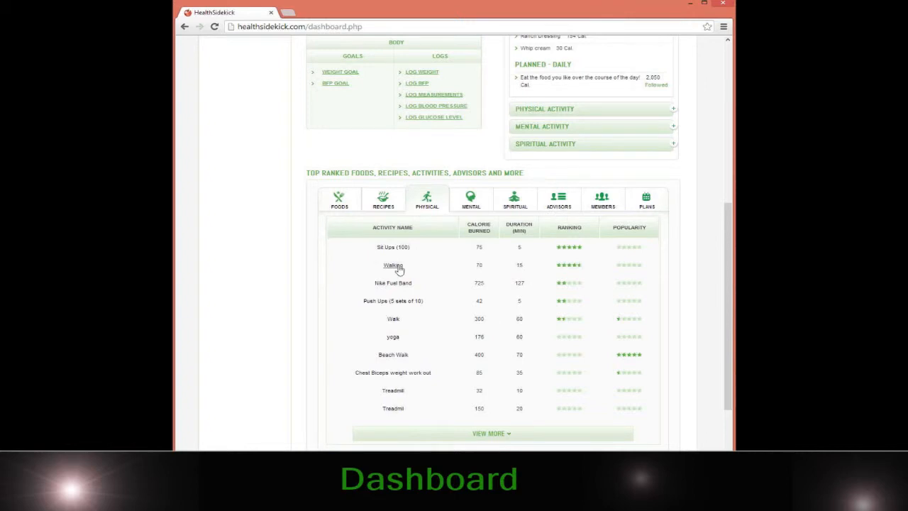
pyautogui.moveTo(368, 227)
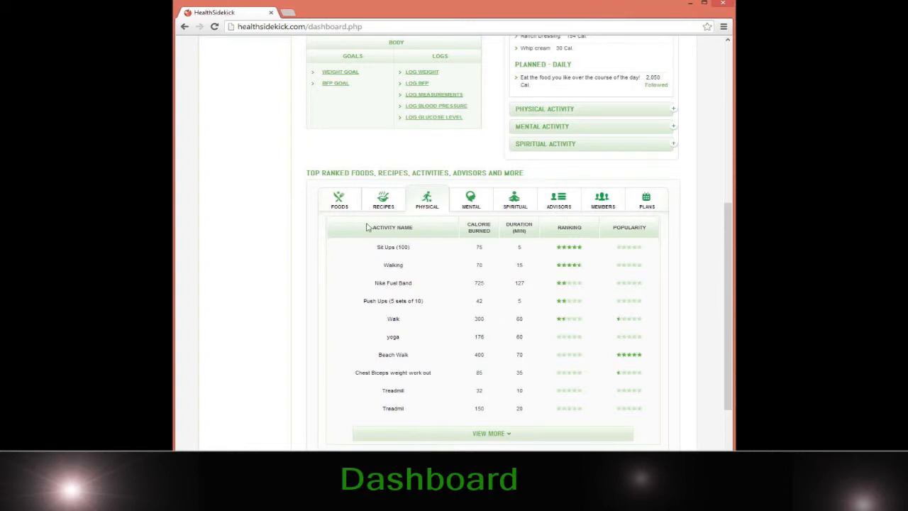
pyautogui.moveTo(302, 201)
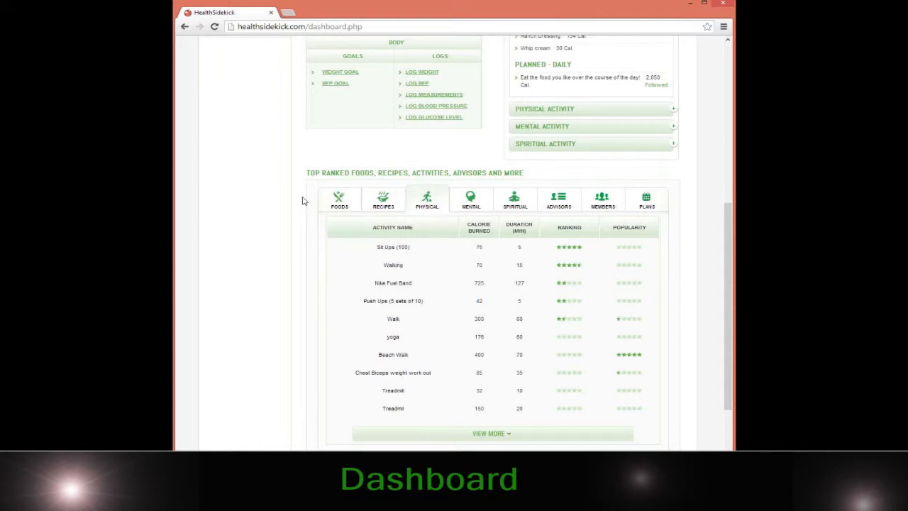
pyautogui.moveTo(327, 207)
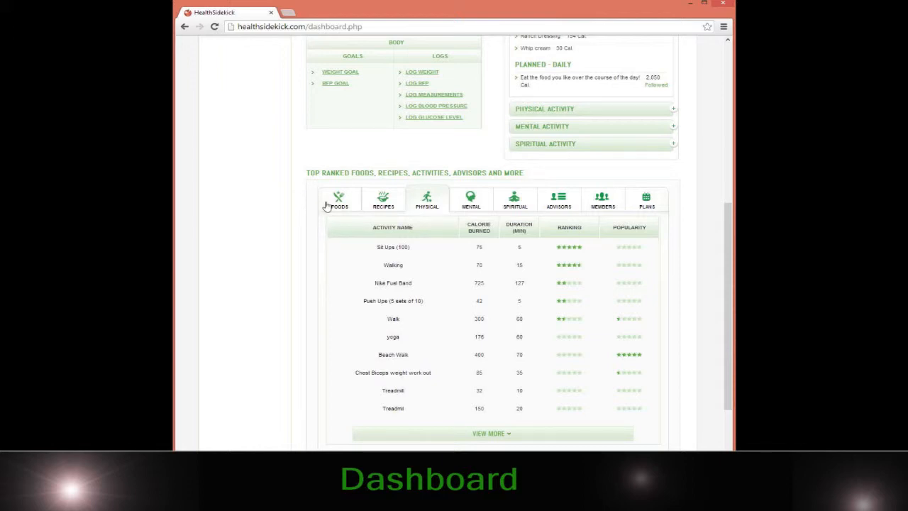
pyautogui.moveTo(493, 192)
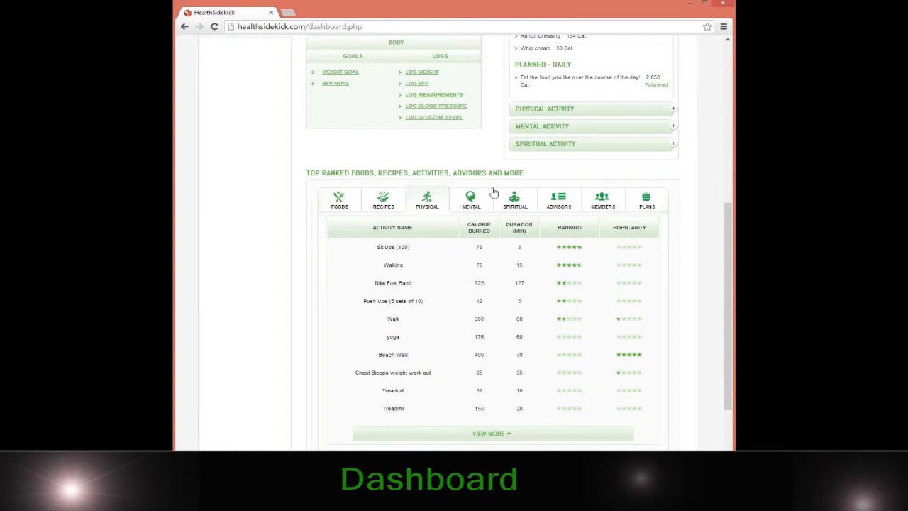
pyautogui.moveTo(400, 234)
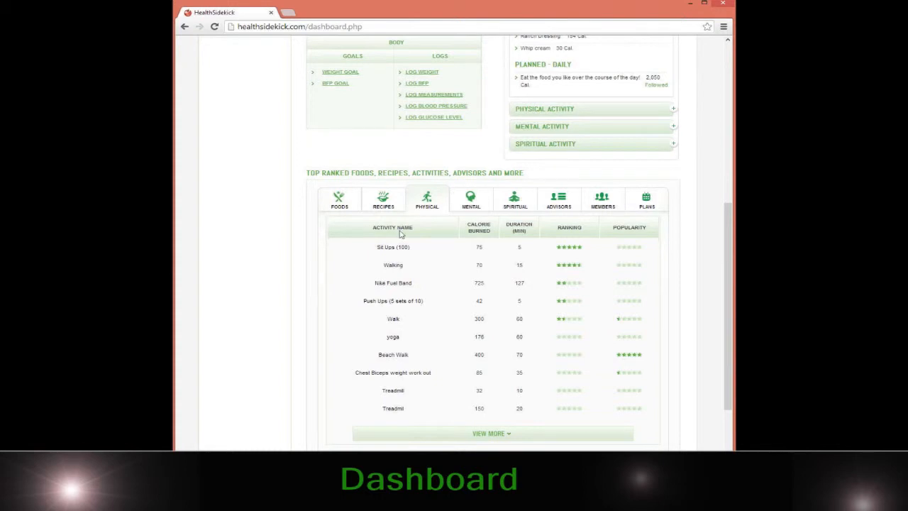
pyautogui.scroll(-3)
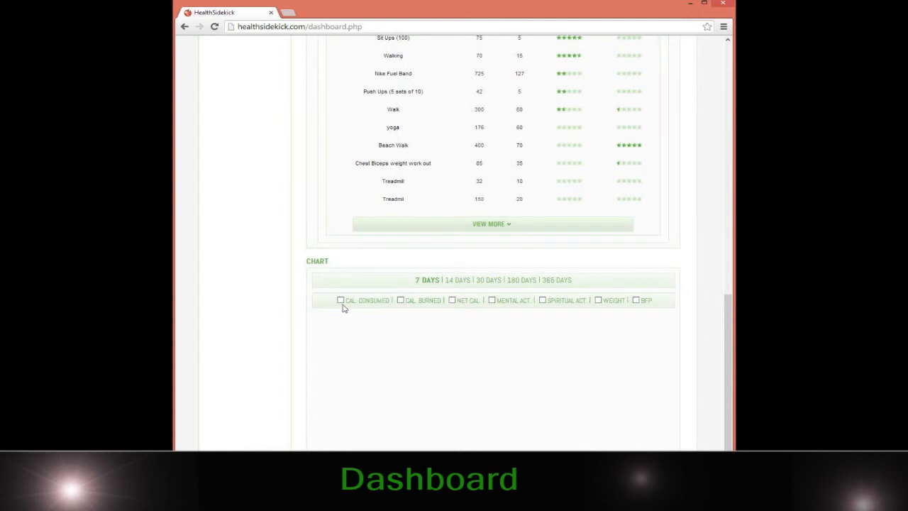
# Plot Cal. Burned, Mental Act. and Spiritual Act. on the 7 Days chart
pyautogui.click(340, 299)
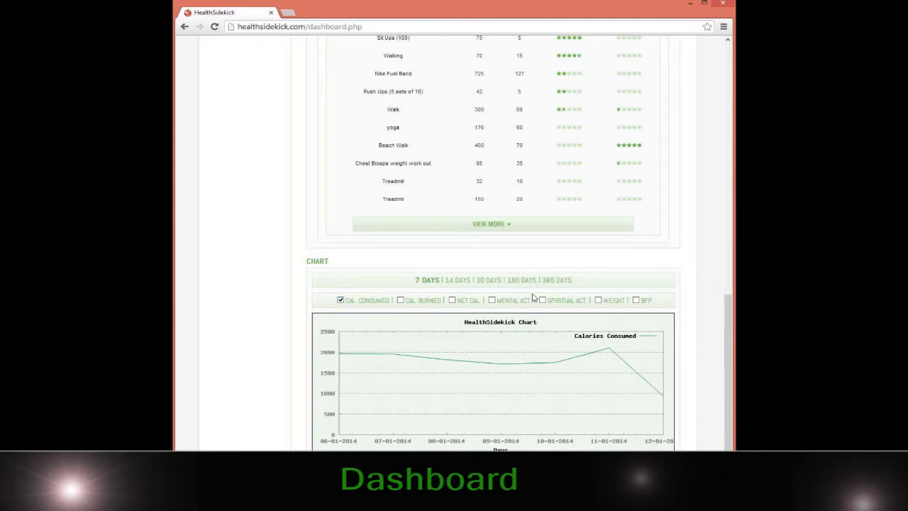
pyautogui.click(493, 300)
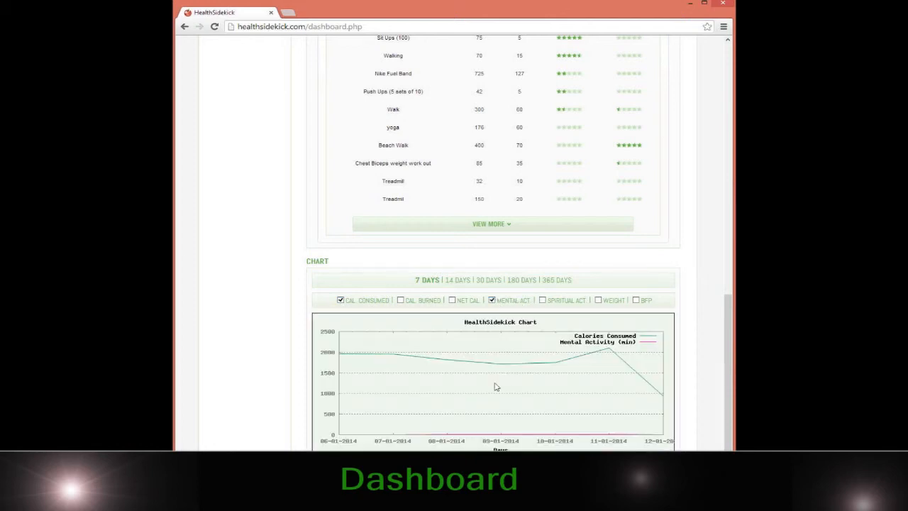
pyautogui.moveTo(541, 305)
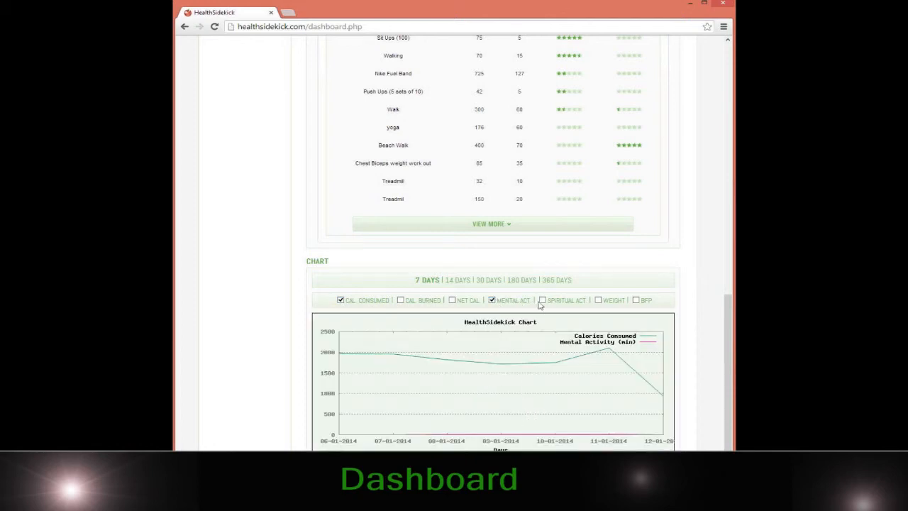
pyautogui.click(543, 299)
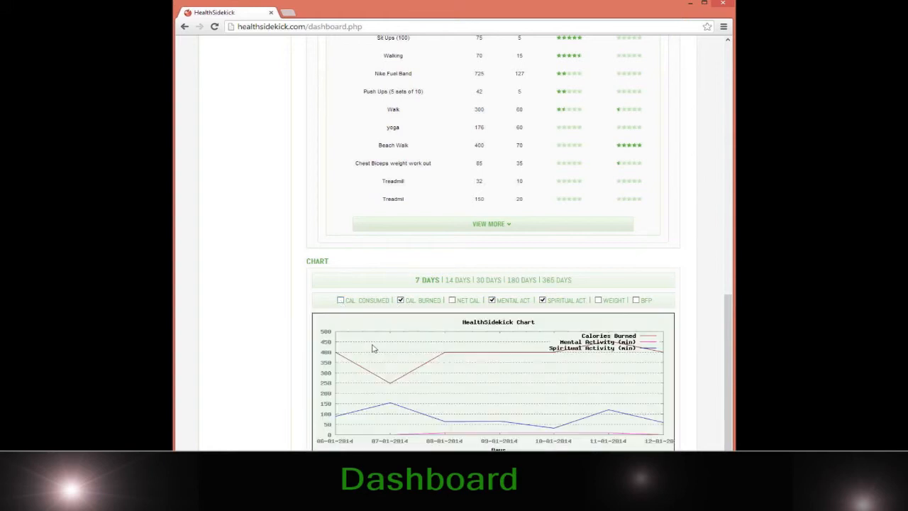
pyautogui.moveTo(601, 443)
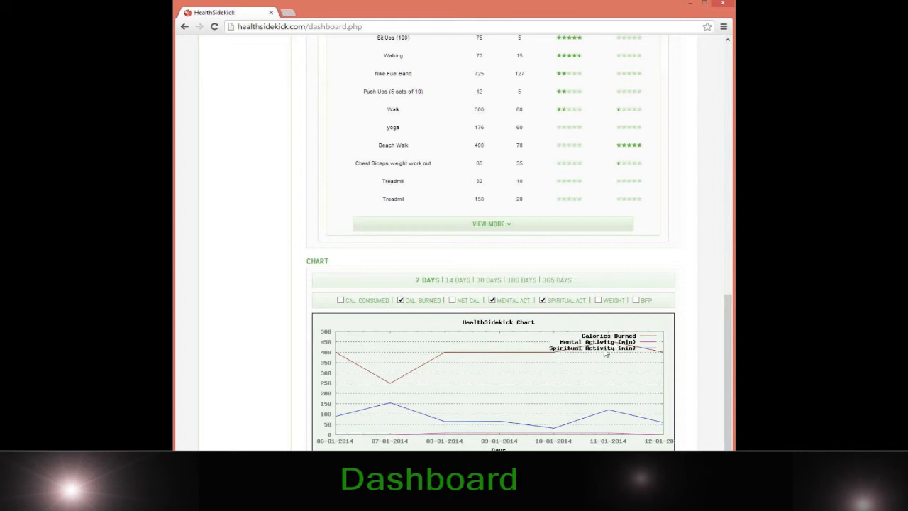
pyautogui.moveTo(467, 256)
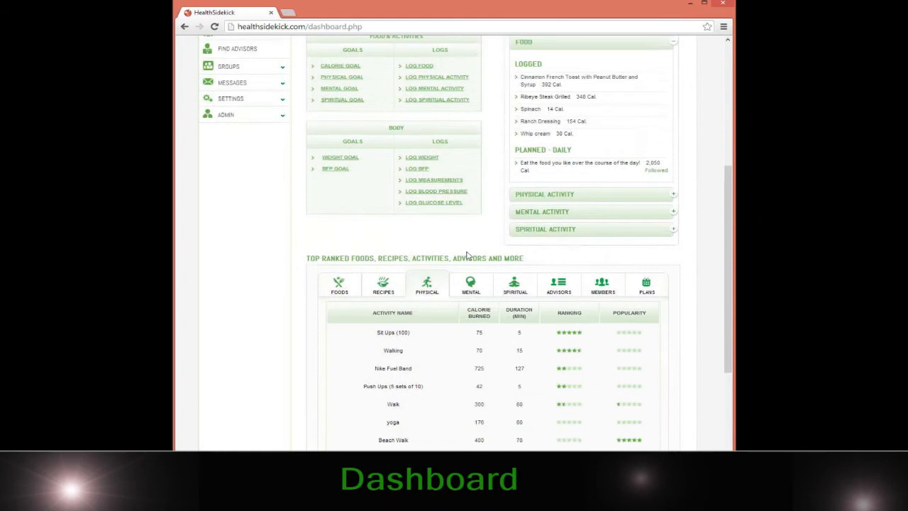
# Scroll back up to the top of the Dashboard page
pyautogui.scroll(3)
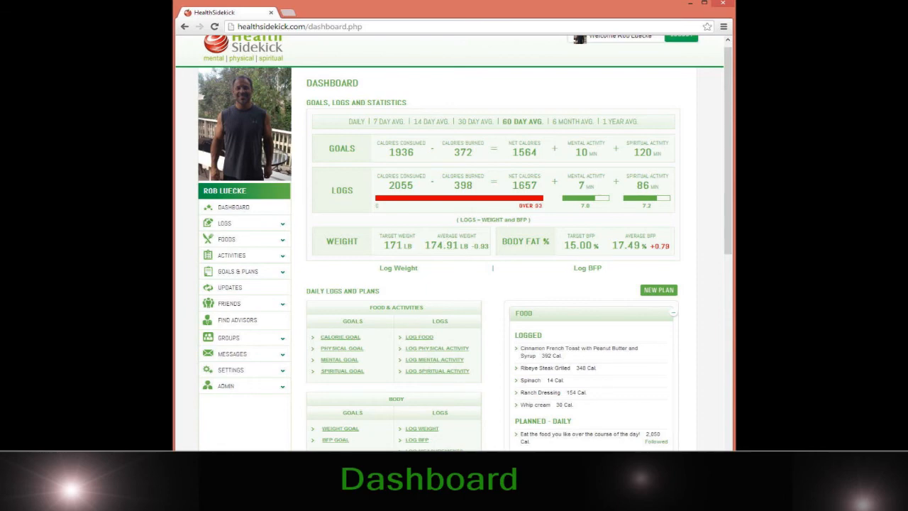
pyautogui.moveTo(328, 304)
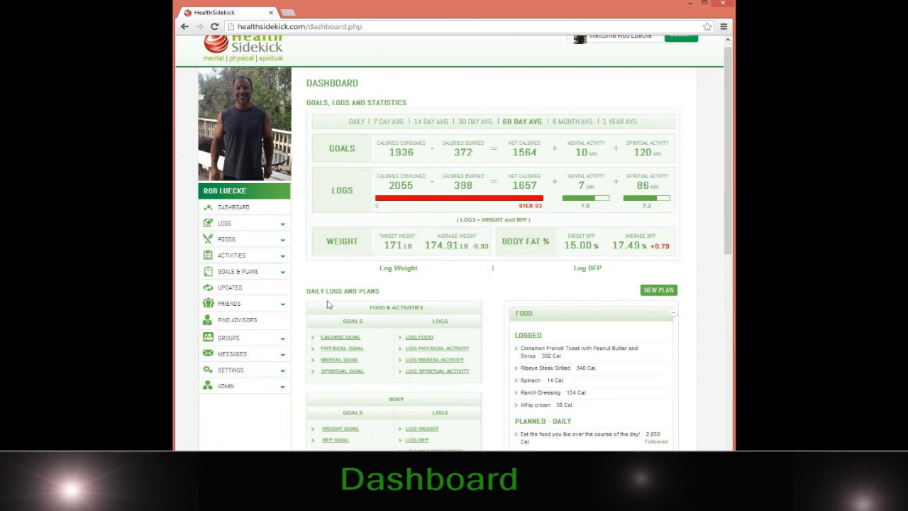